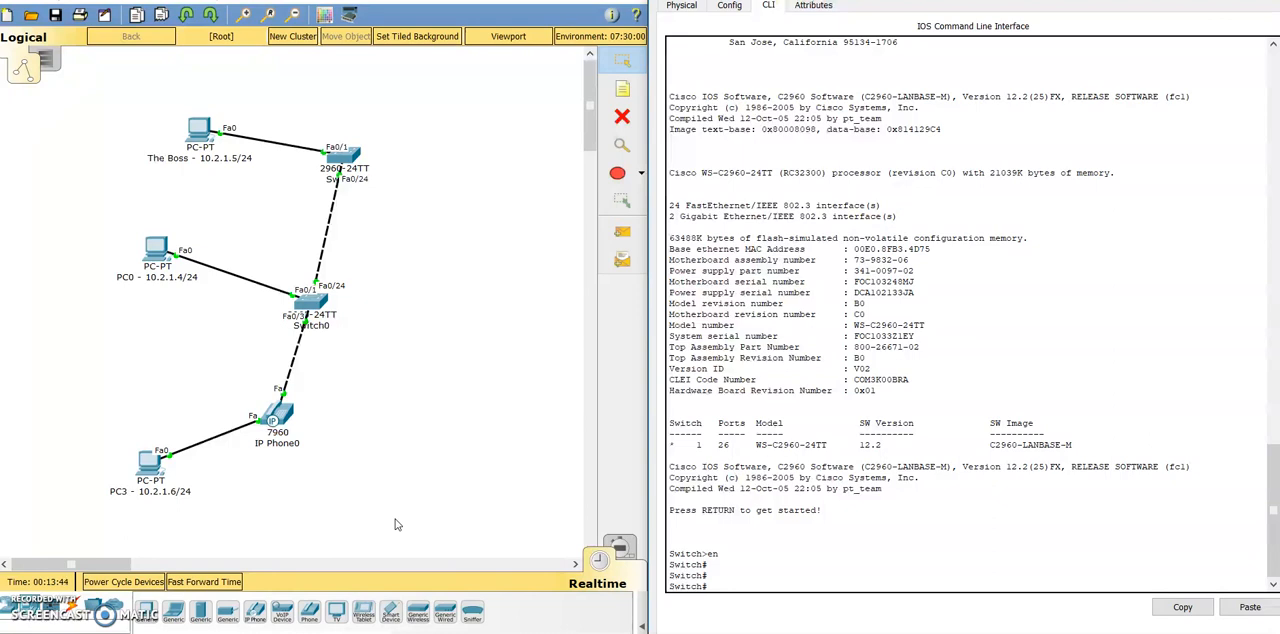
- Restrict trunk port Fa0/24 on the first switch to allow only VLAN 200
{"action": "left_click", "coordinate": [200, 130]}
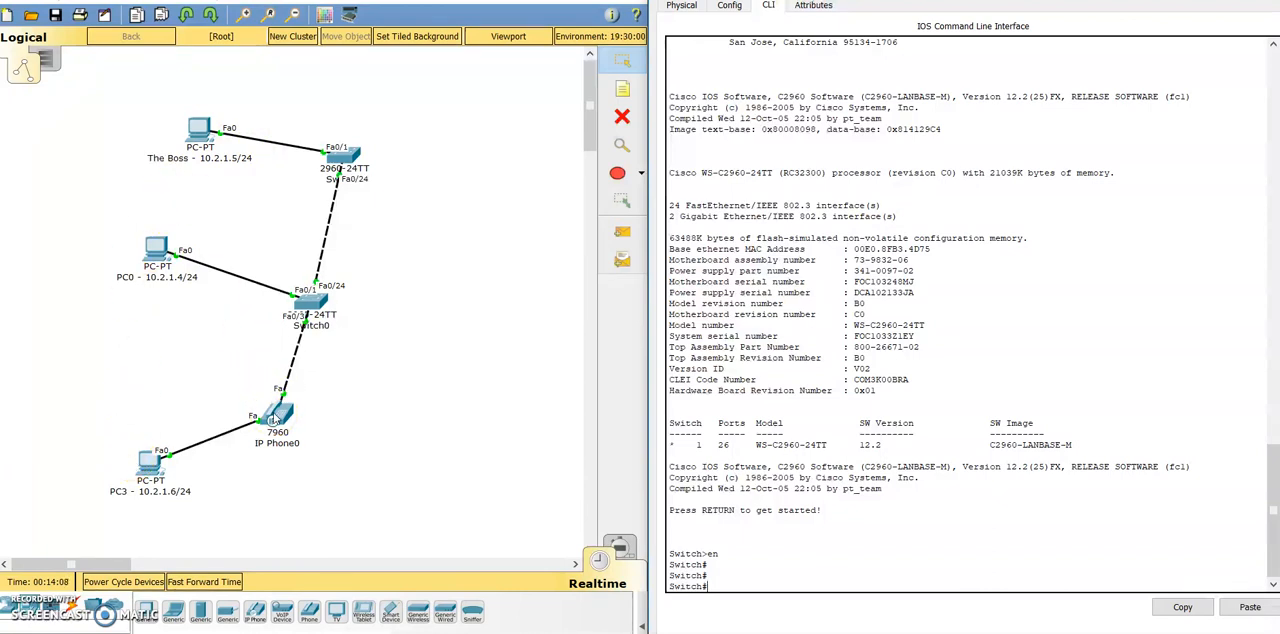
{"action": "mouse_move", "coordinate": [322, 418]}
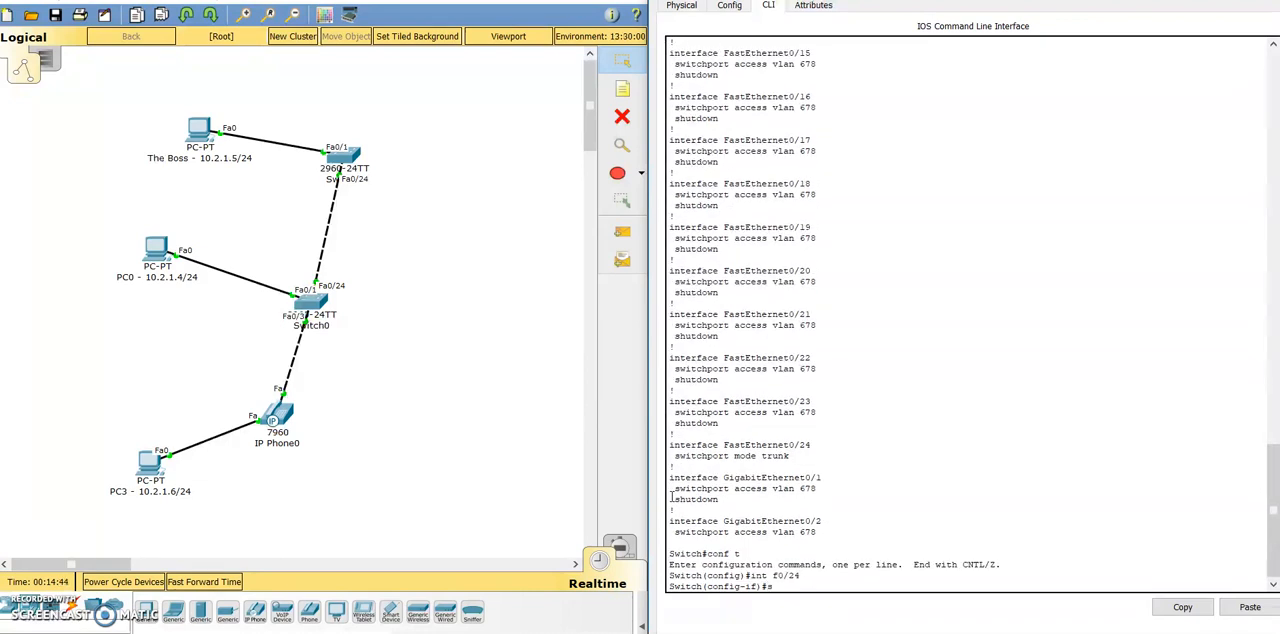
{"action": "type", "text": "switchport trunk allowed vlan 200"}
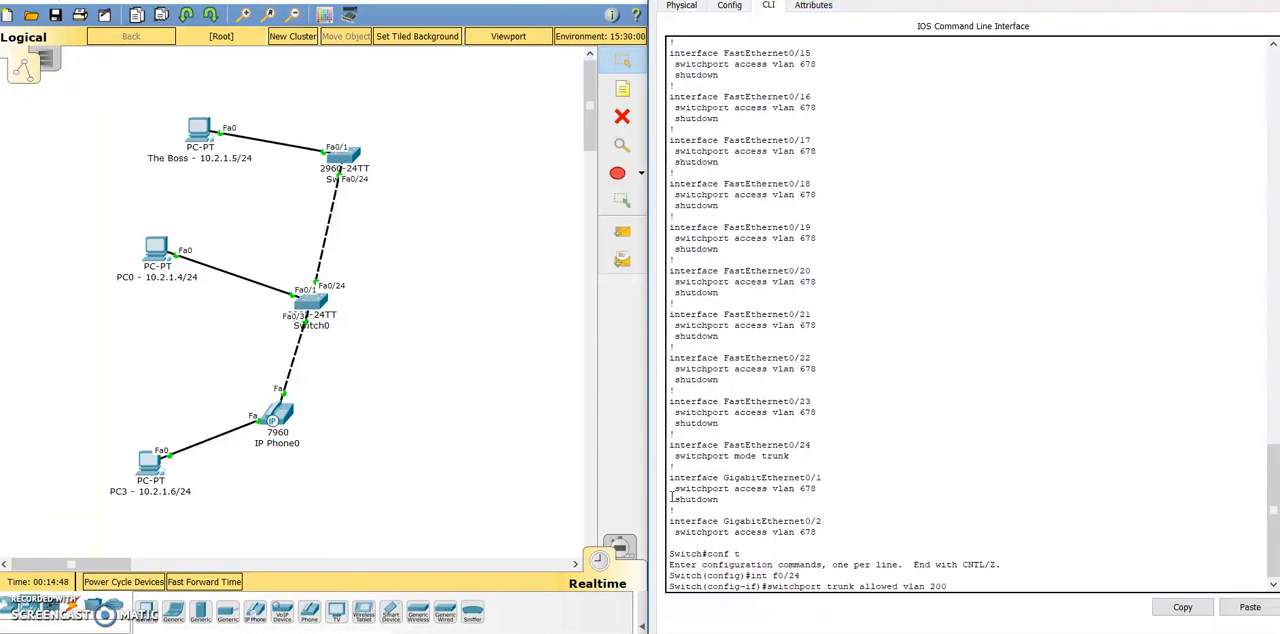
{"action": "key", "text": "Return"}
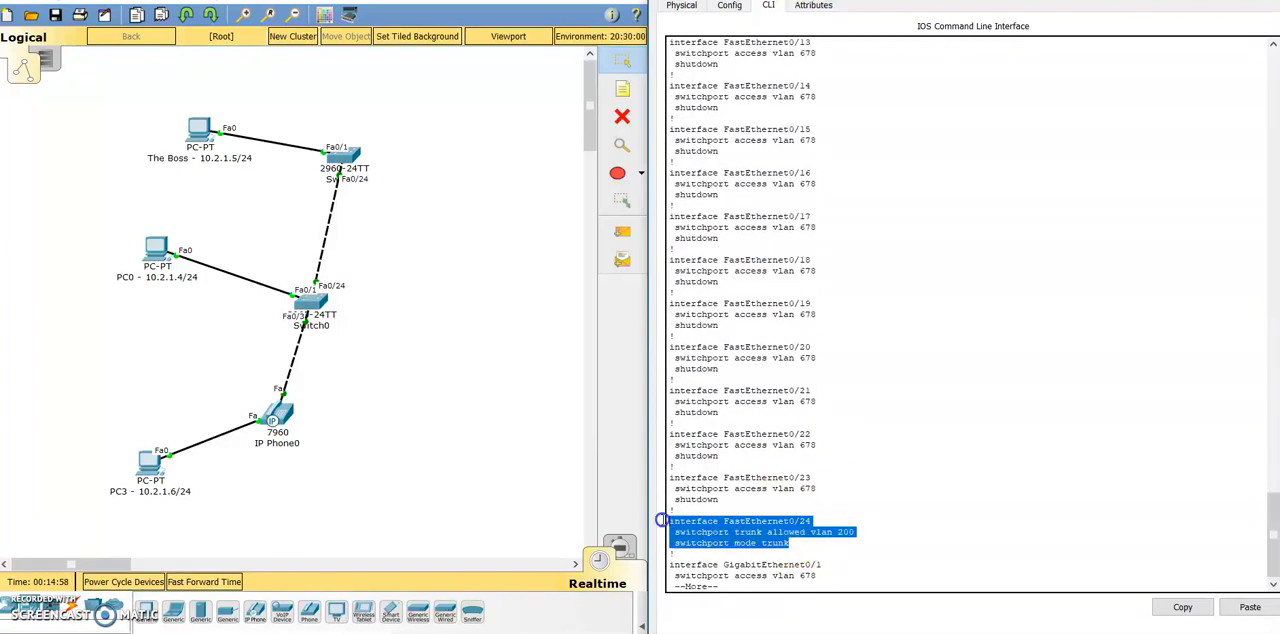
{"action": "mouse_move", "coordinate": [435, 197]}
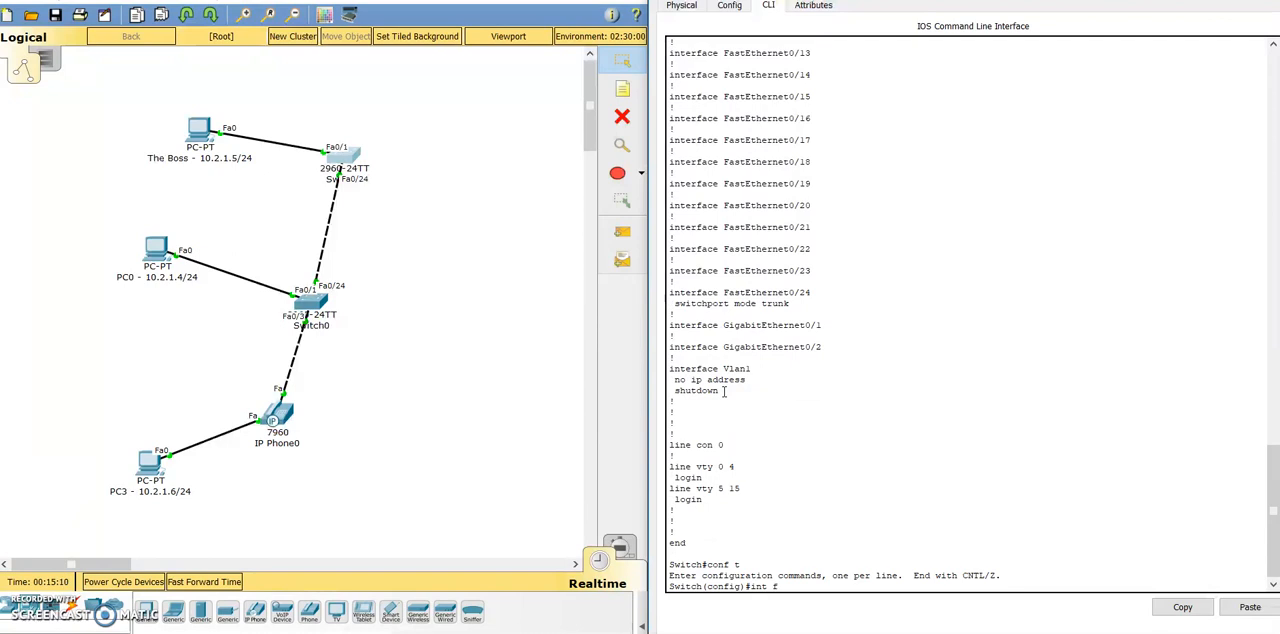
- Set the second switch's Fa0/24 trunk to allow only VLAN 200 and review show run
{"action": "type", "text": "int f0/24"}
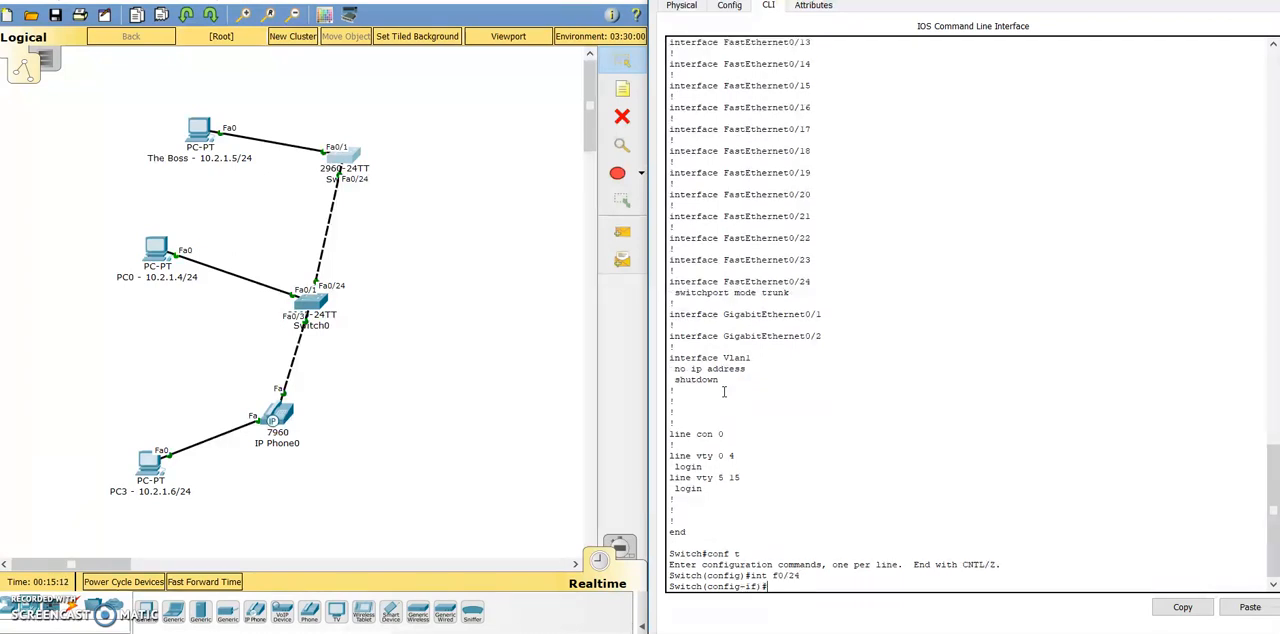
{"action": "type", "text": "switchport"}
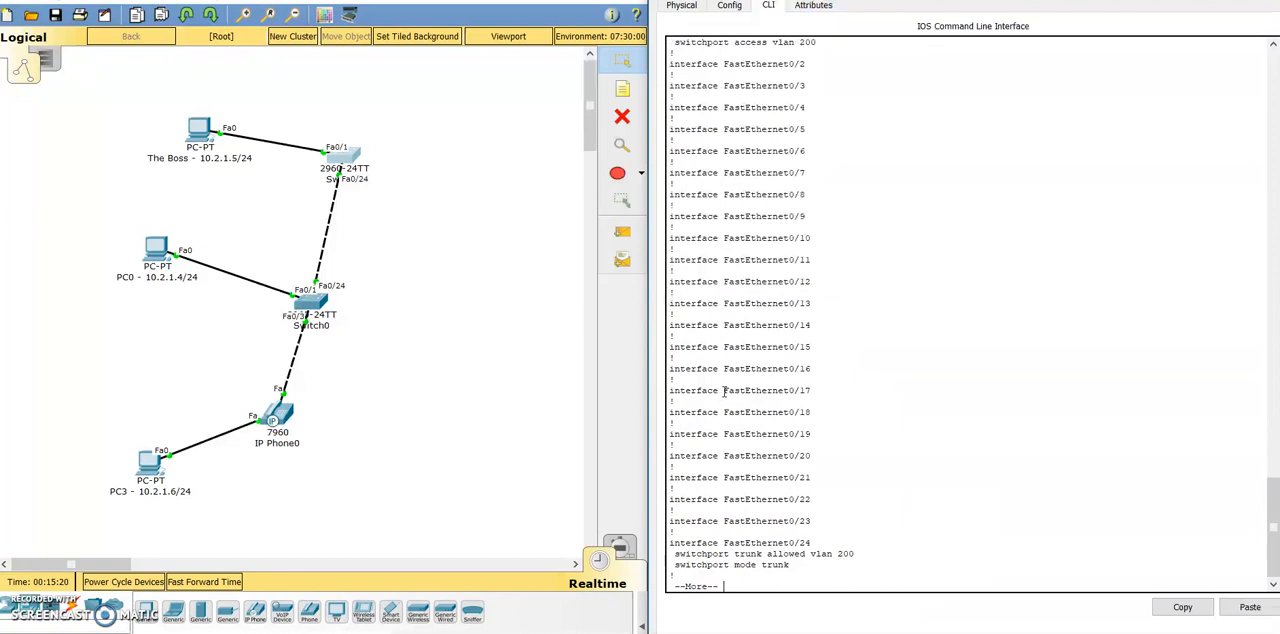
{"action": "scroll", "scroll_direction": "down", "scroll_amount": 3}
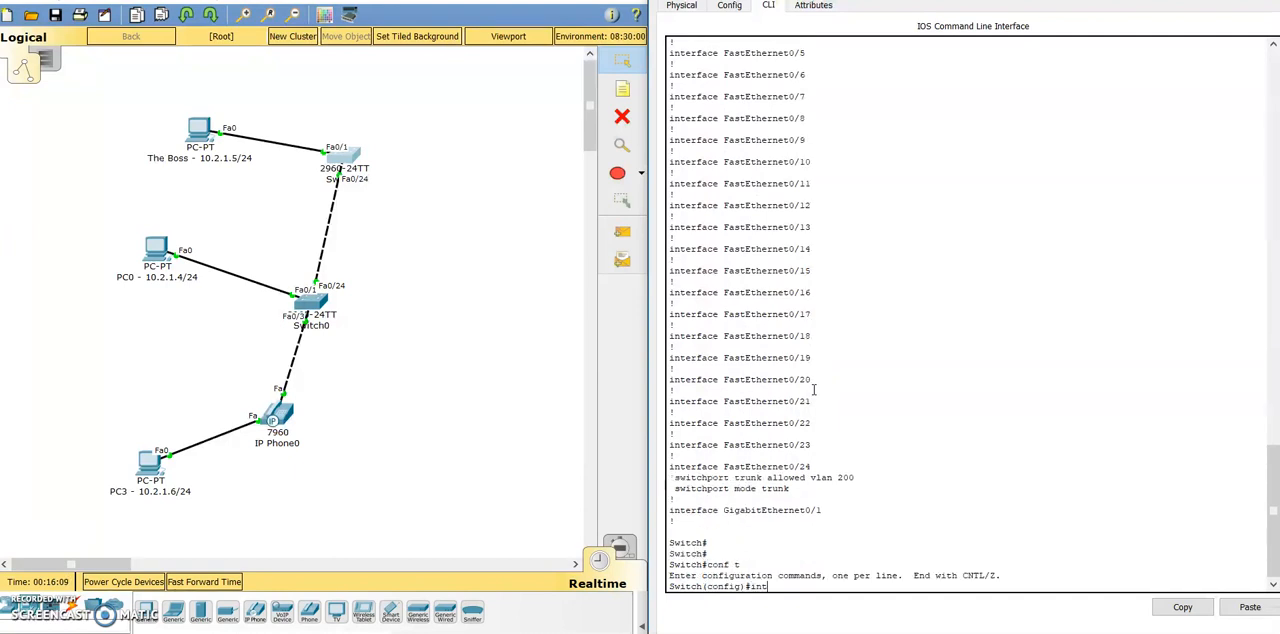
- On Fa0/24, list the switchport trunk allowed vlan and 'add' help options
{"action": "type", "text": "int f0/24"}
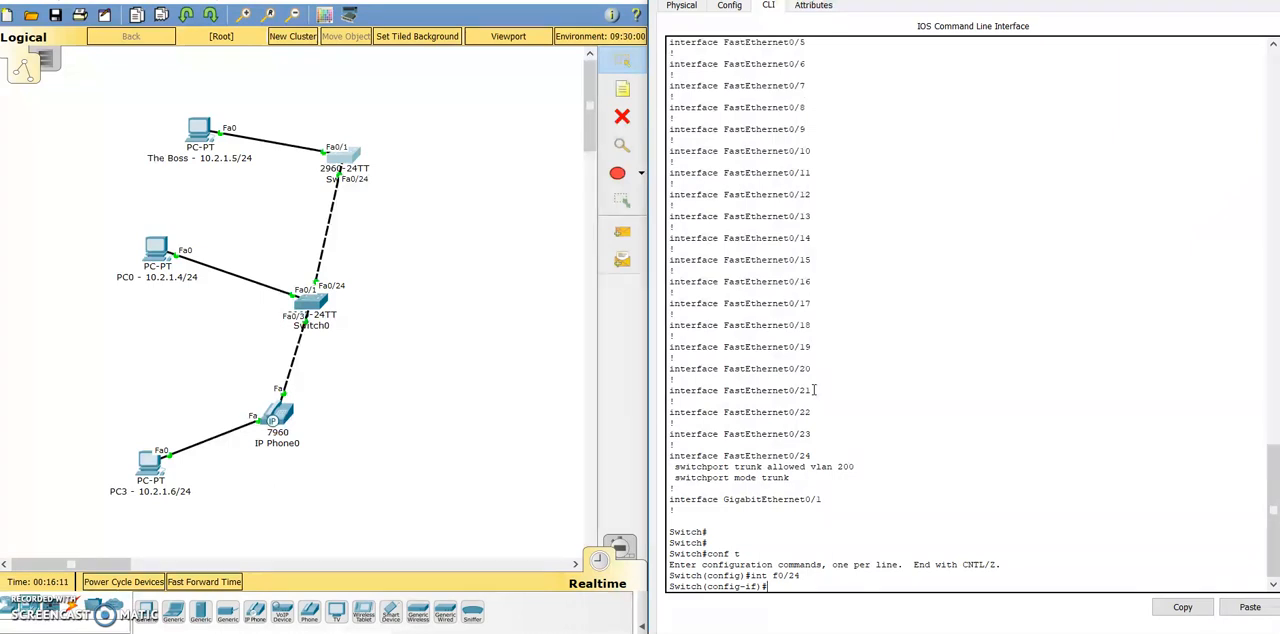
{"action": "type", "text": "switchport trunk allowed vlan"}
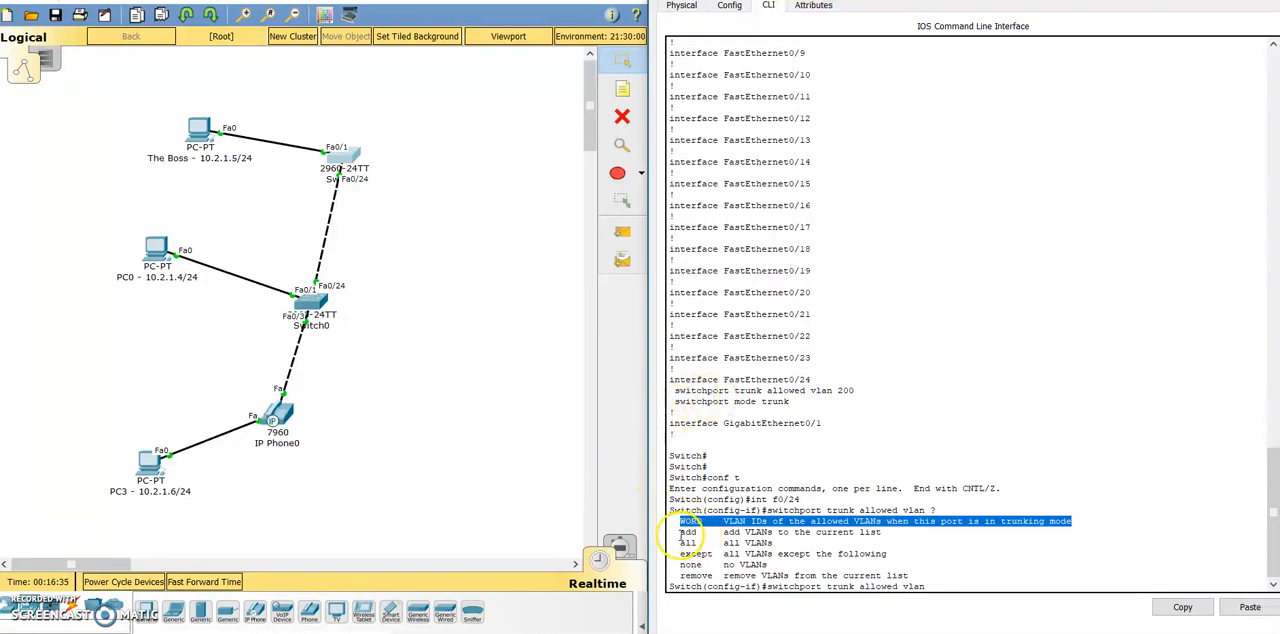
{"action": "type", "text": "add"}
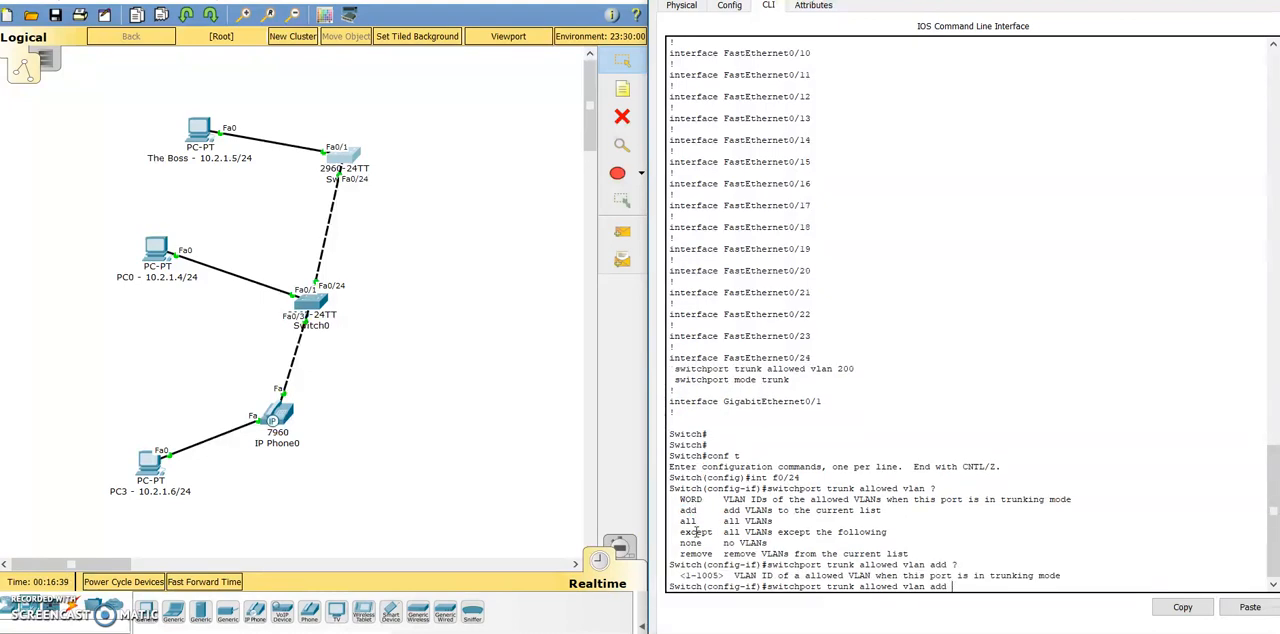
{"action": "type", "text": "25"}
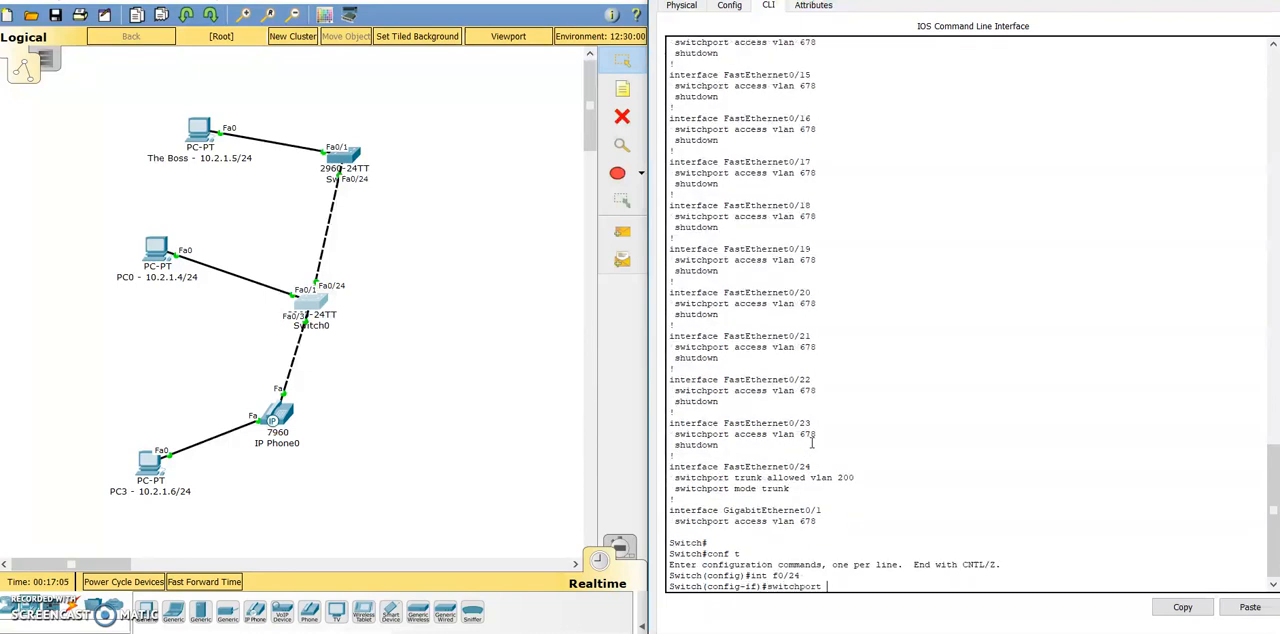
- Add VLAN 250 to Fa0/24's allowed trunk VLANs and confirm in the running config
{"action": "type", "text": "trunk allowed vlan add"}
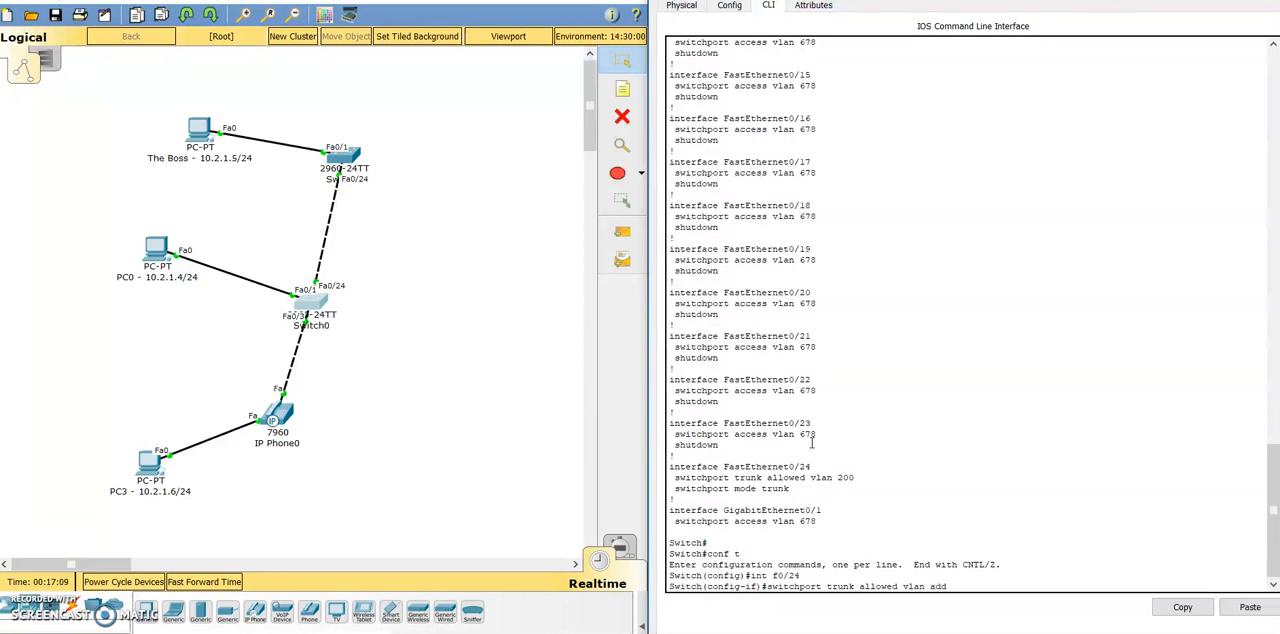
{"action": "type", "text": "250"}
{"action": "type", "text": "sh run"}
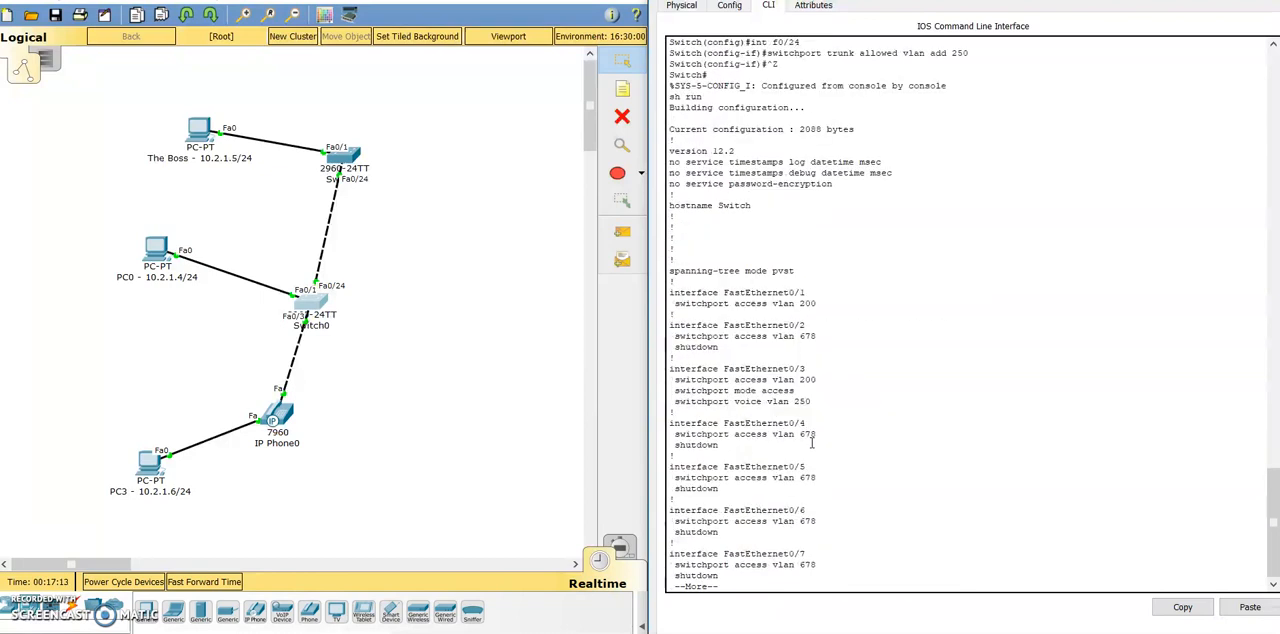
{"action": "scroll", "scroll_direction": "down", "scroll_amount": 3}
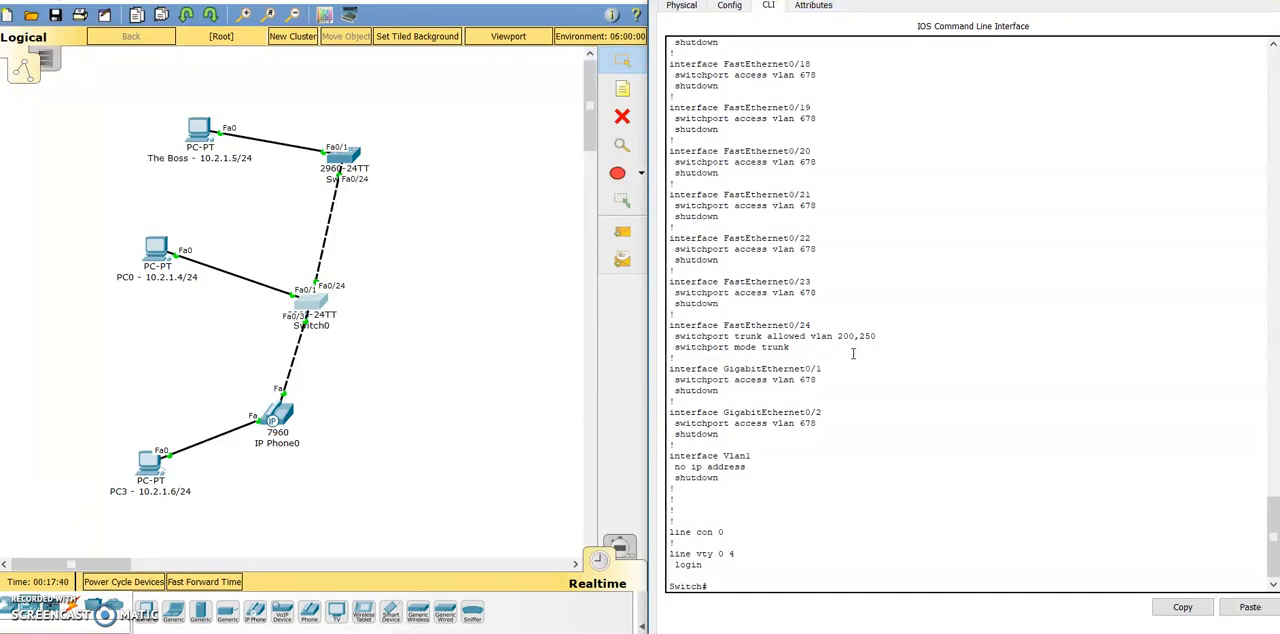
- Enter global config and interface Fa0/24, starting the trunk allowed vlan 250 command
{"action": "type", "text": "conf t"}
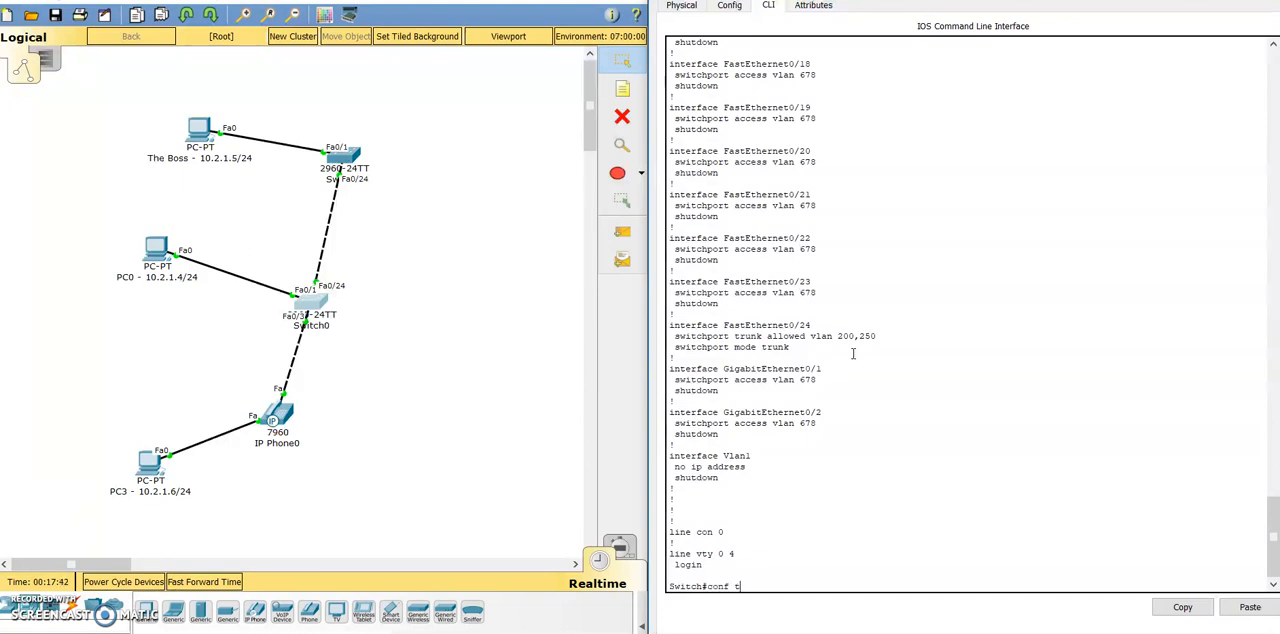
{"action": "key", "text": "Return"}
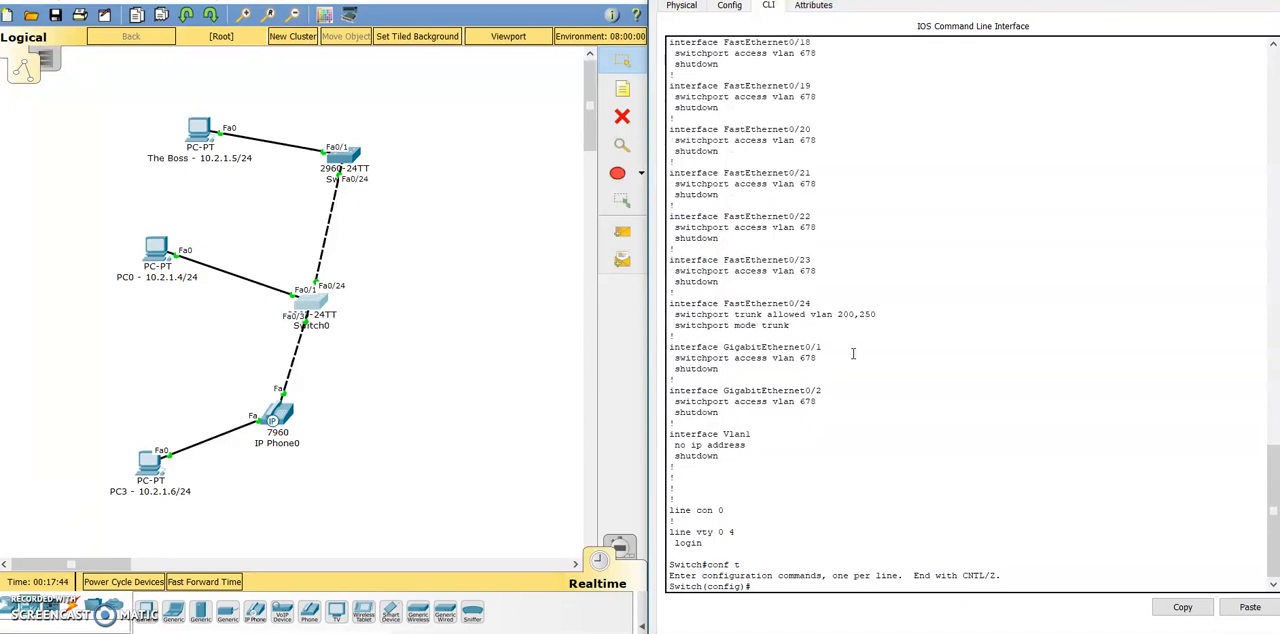
{"action": "type", "text": "int f0/24"}
{"action": "type", "text": "no switchpor"}
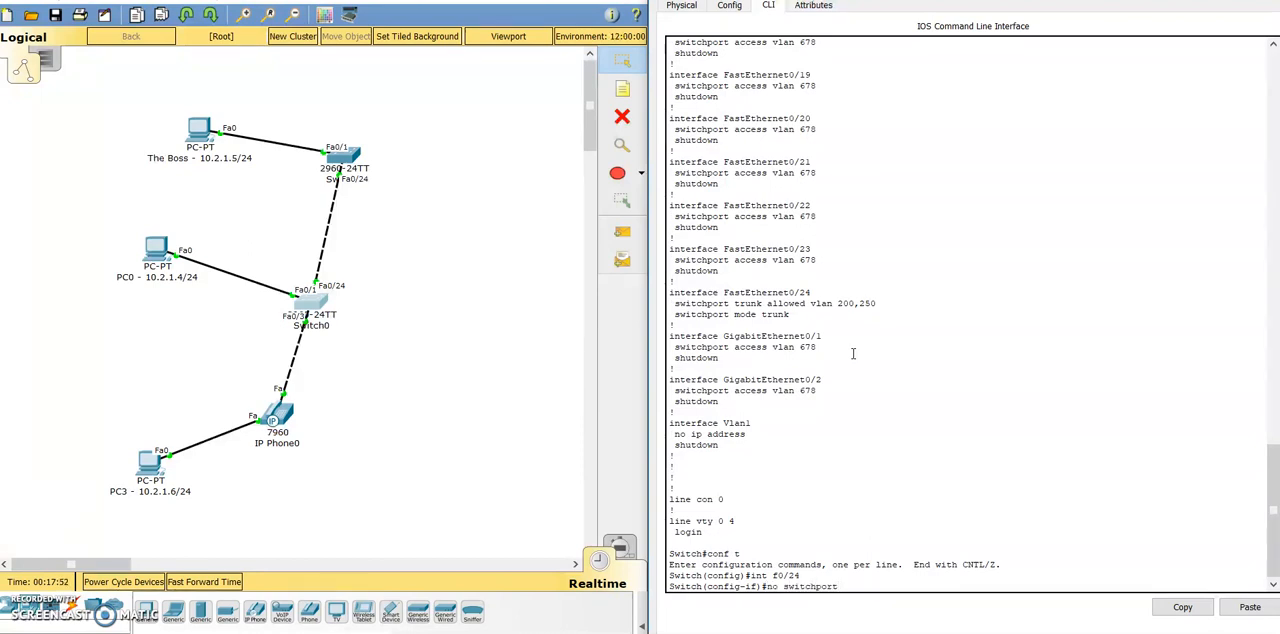
{"action": "type", "text": "turn"}
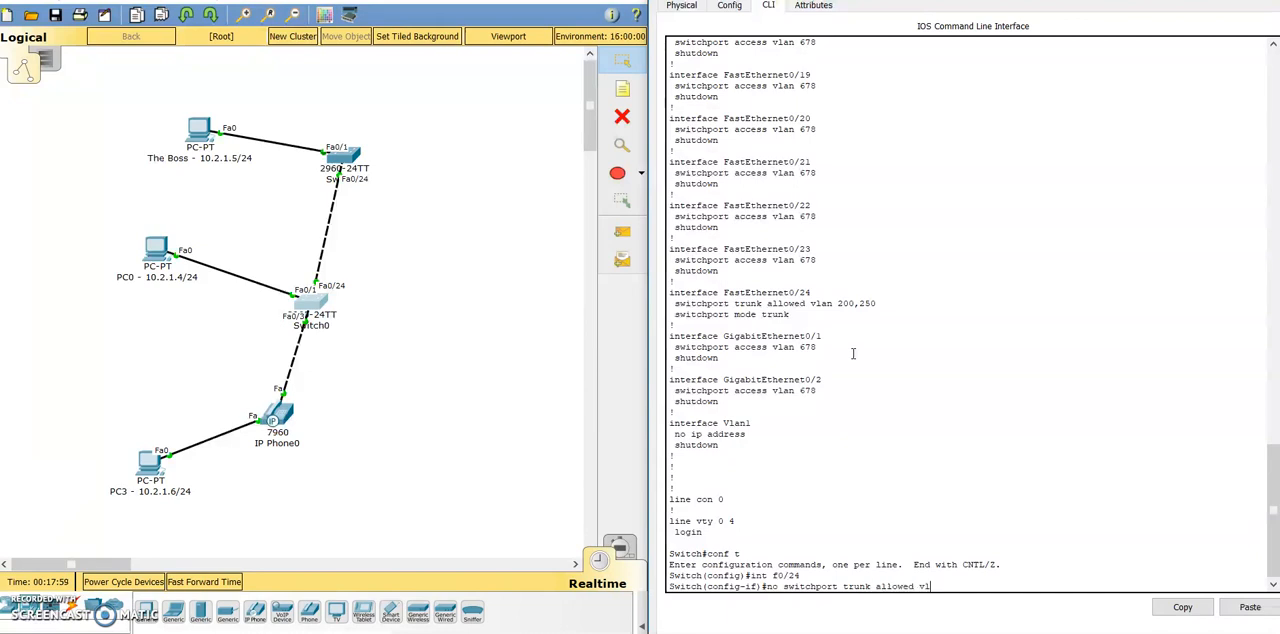
{"action": "type", "text": "an 250"}
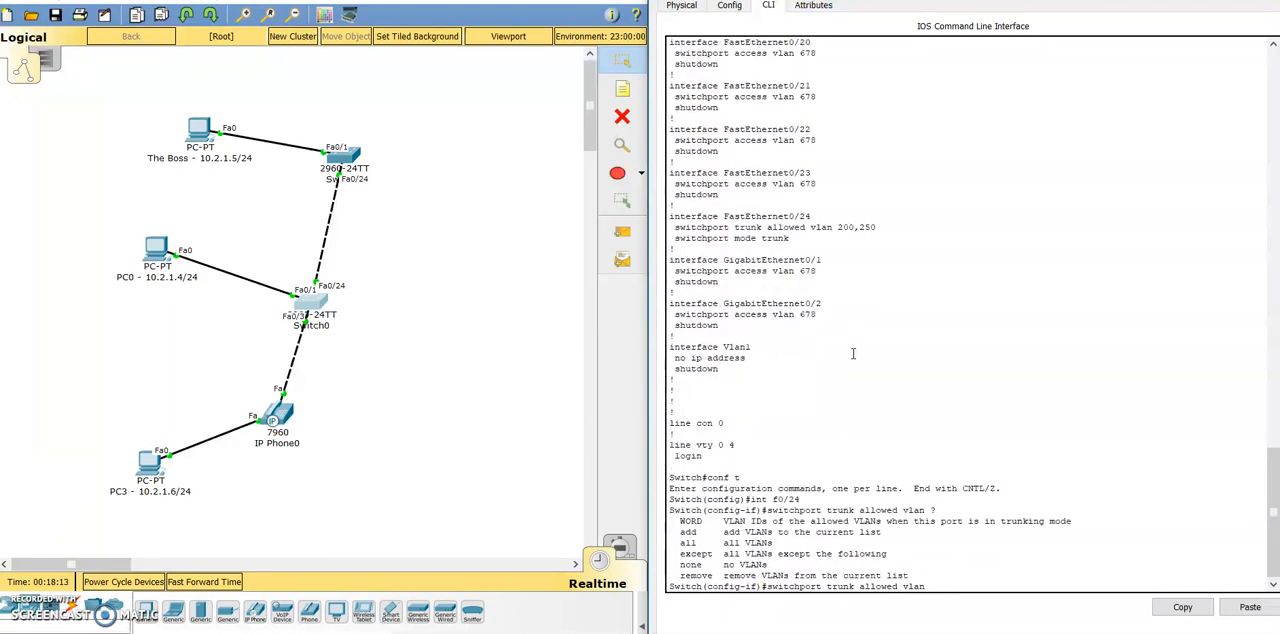
- Remove VLAN 250 from Fa0/24's allowed list and check show run for VLAN 200 only
{"action": "type", "text": "remove"}
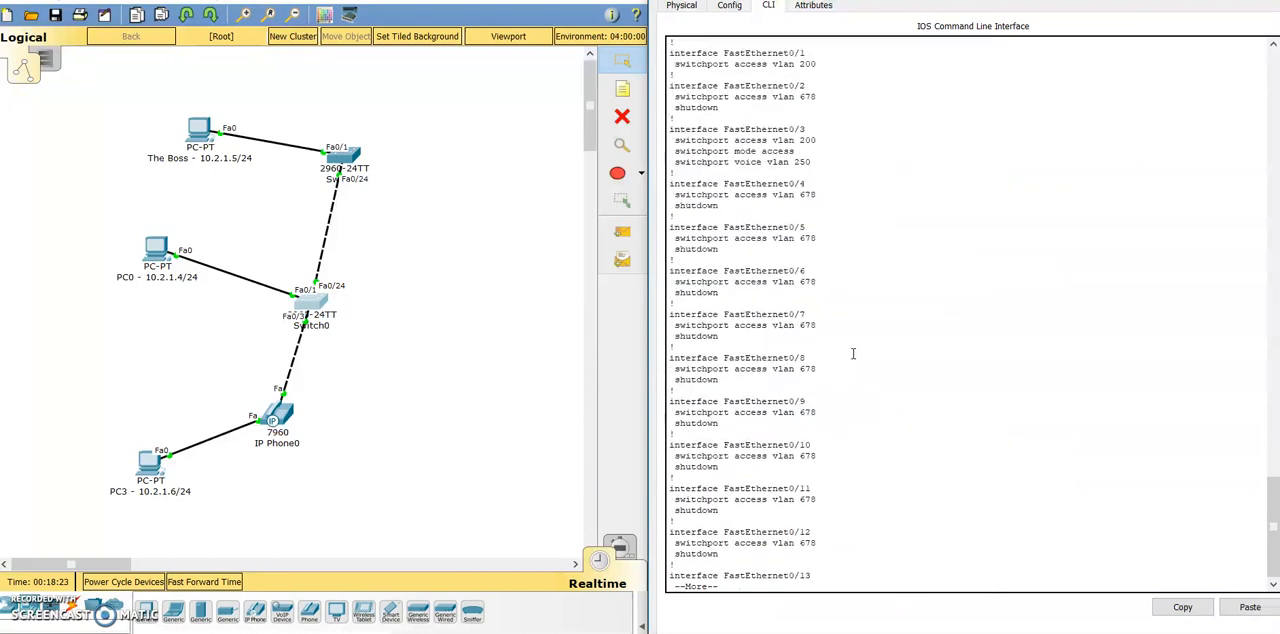
{"action": "scroll", "scroll_direction": "down", "scroll_amount": 3}
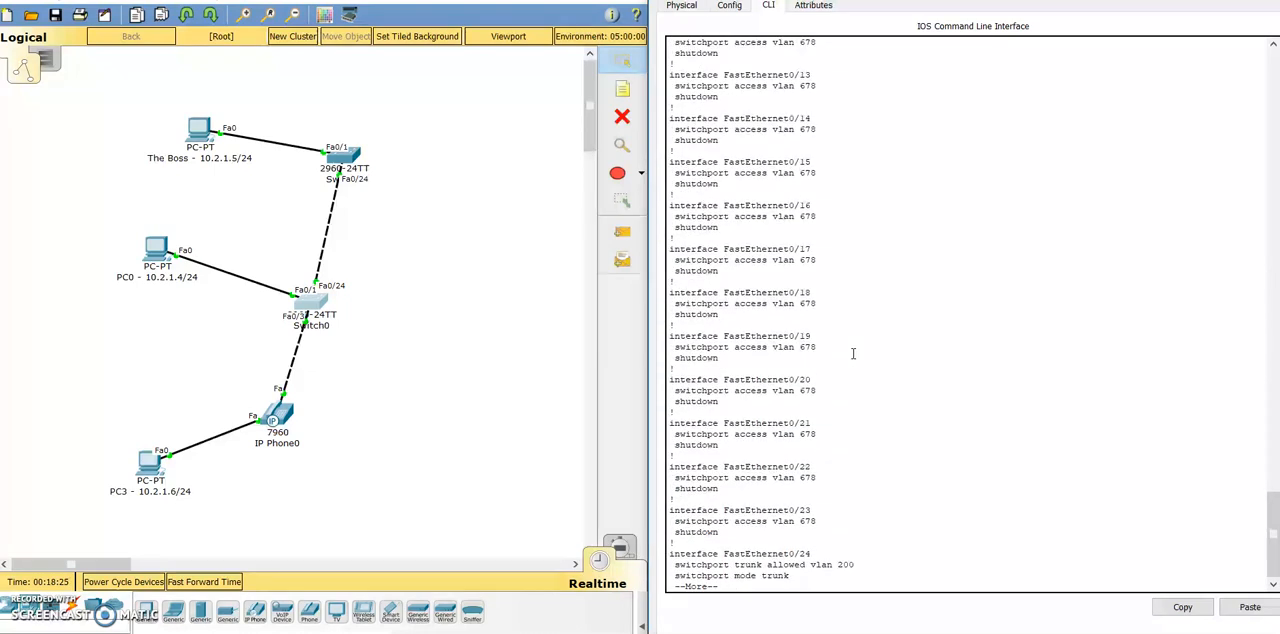
{"action": "scroll", "scroll_direction": "down", "scroll_amount": 3}
{"action": "type", "text": "switchport trunk allowed vlan r"}
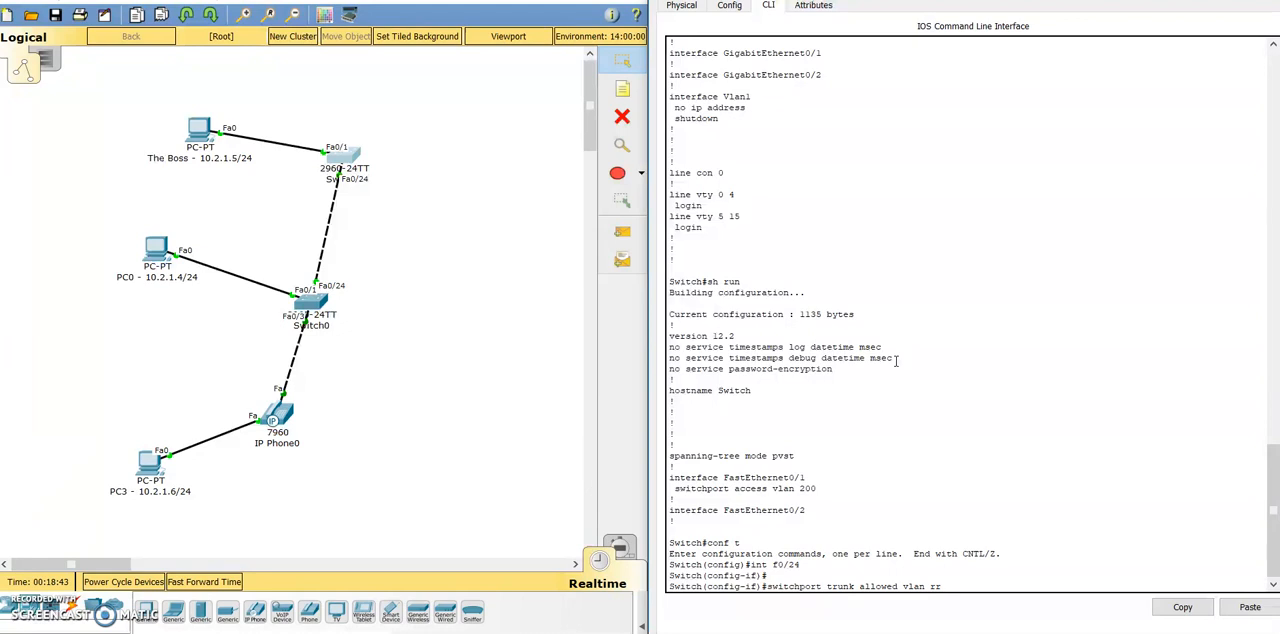
- Remove VLAN 250 on the second switch and highlight the allowed vlan 200 line
{"action": "type", "text": "remove 250"}
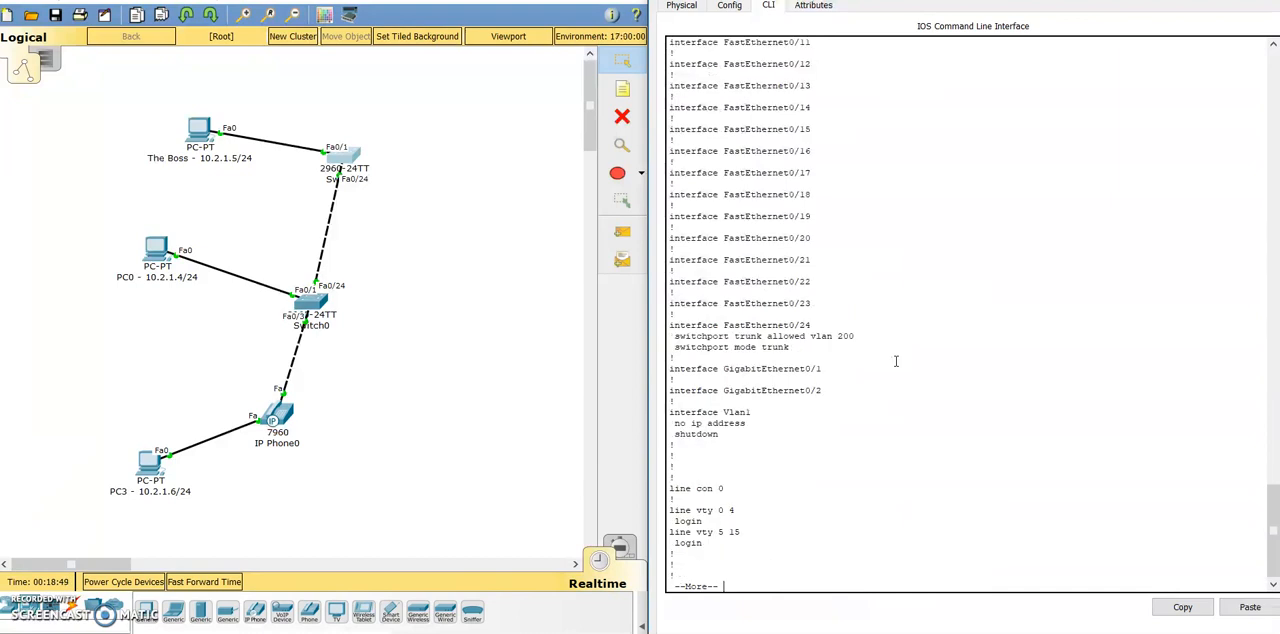
{"action": "double_click", "coordinate": [762, 336]}
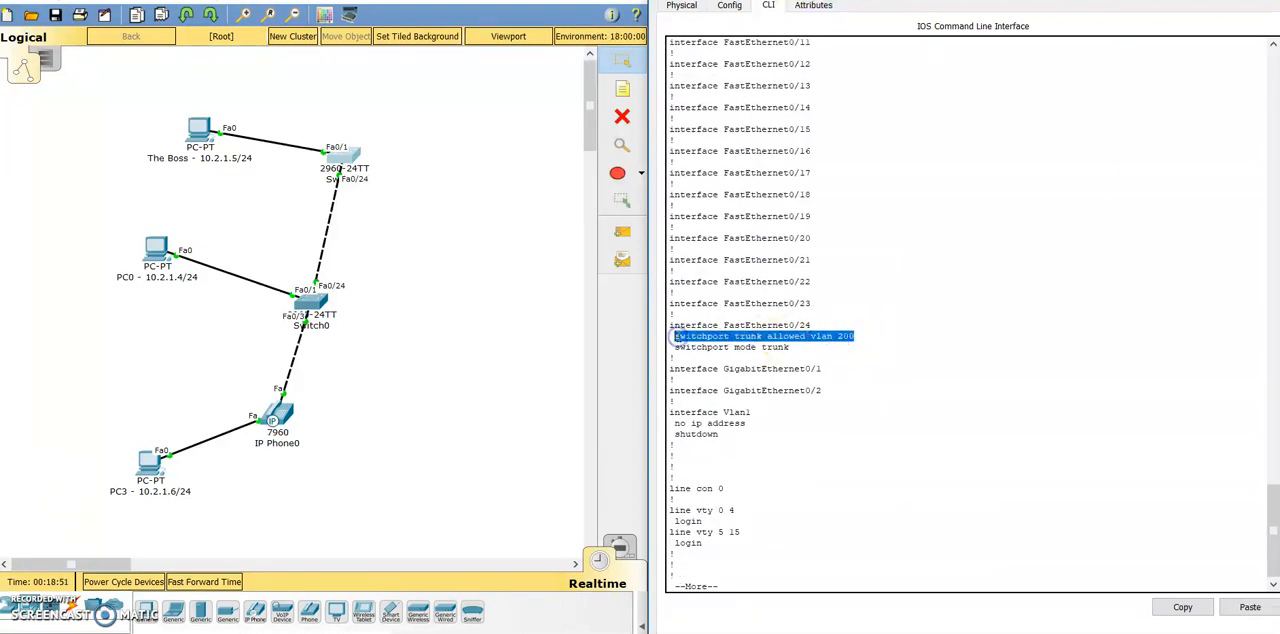